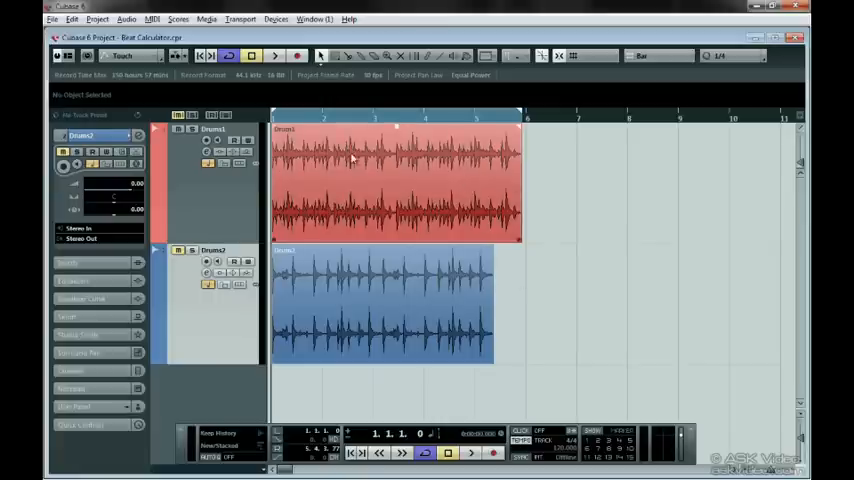
pyautogui.moveTo(388, 175)
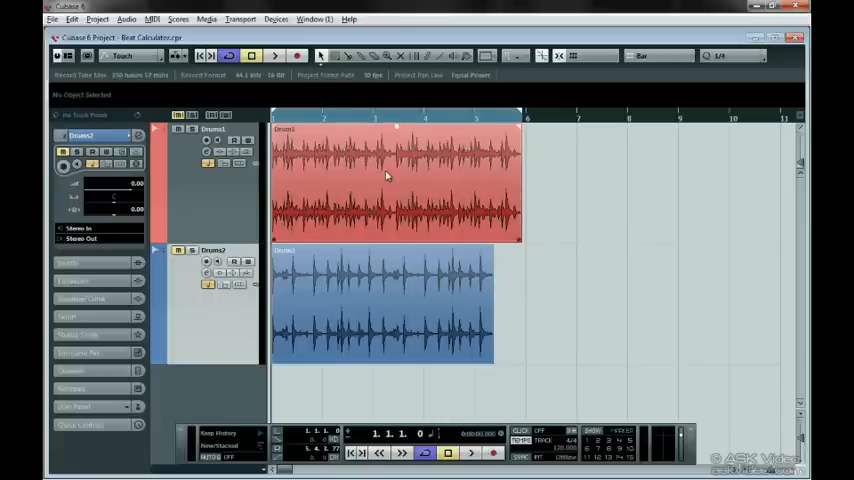
# Select the Drum1 loop event and start playback
pyautogui.click(395, 185)
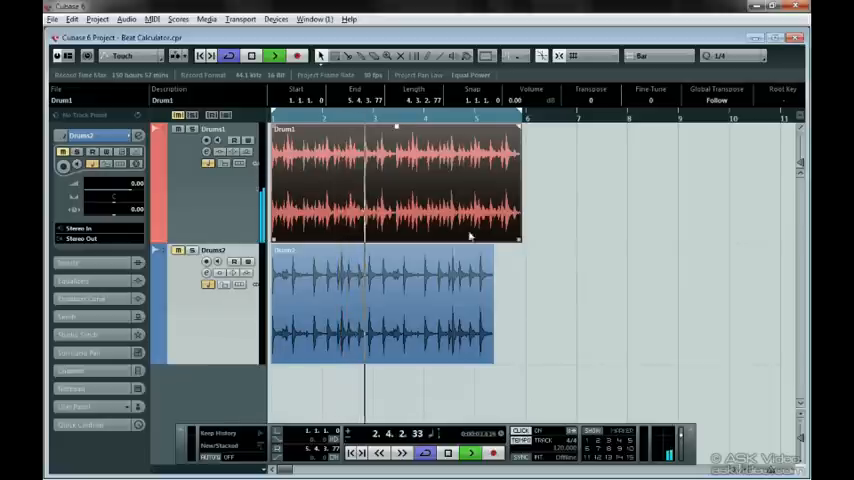
# Launch the Beat Calculator from the Project menu for the selected Drum1 loop at 16 beats
pyautogui.click(97, 19)
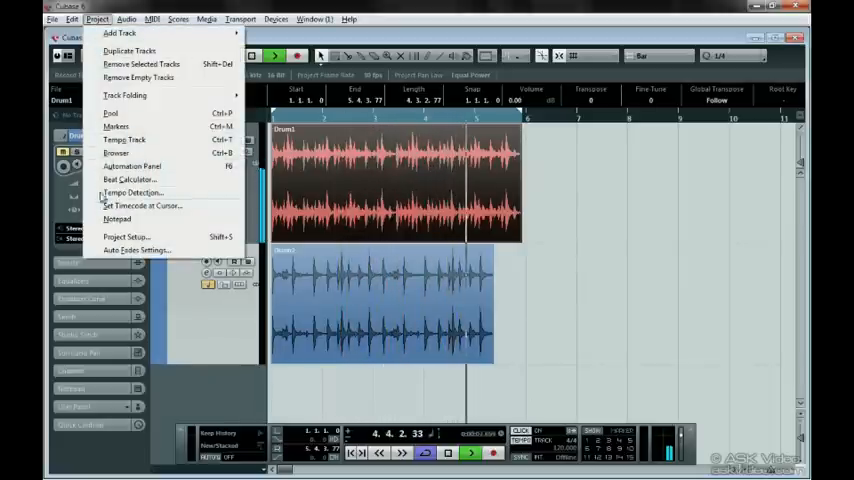
pyautogui.click(128, 179)
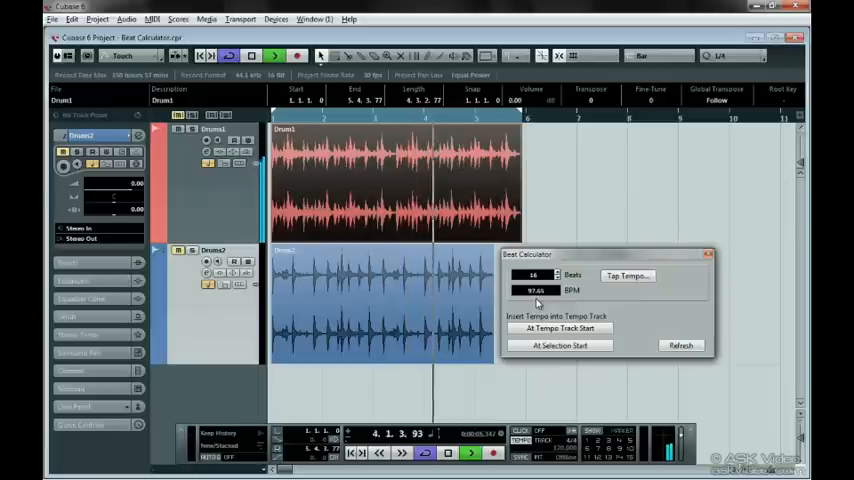
pyautogui.click(559, 328)
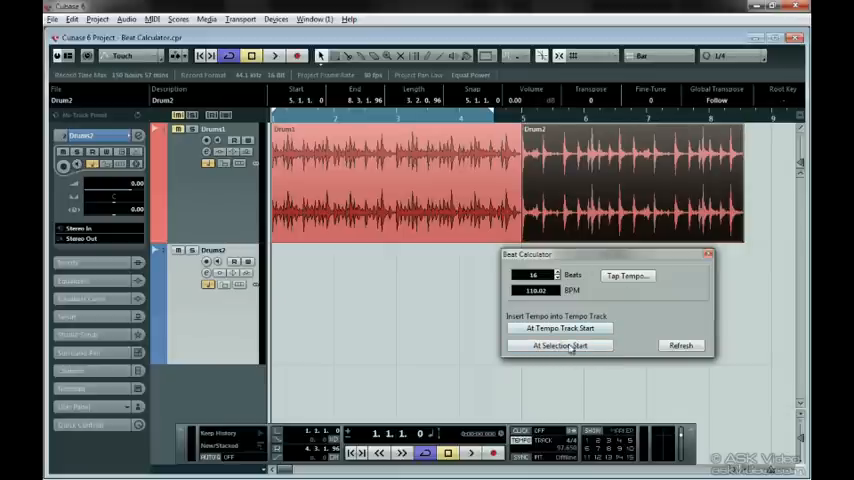
# Insert the 110.02 BPM tempo at Drum2's start so it spans bars 5 to 9
pyautogui.click(559, 345)
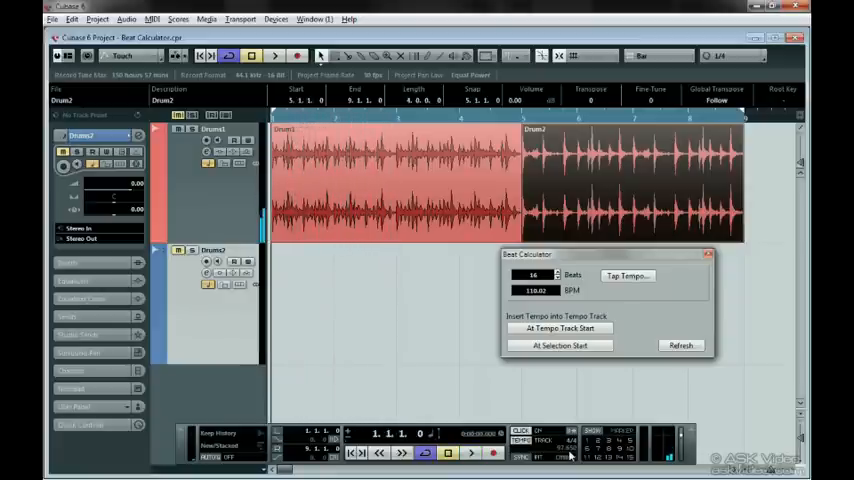
pyautogui.moveTo(585, 390)
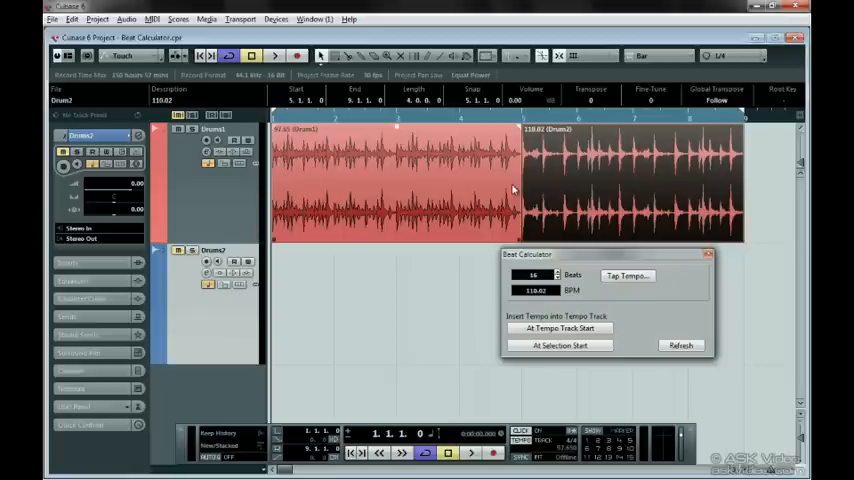
# Go to the Media menu after labelling Drum1 97.65 and Drum2 110.02
pyautogui.click(206, 19)
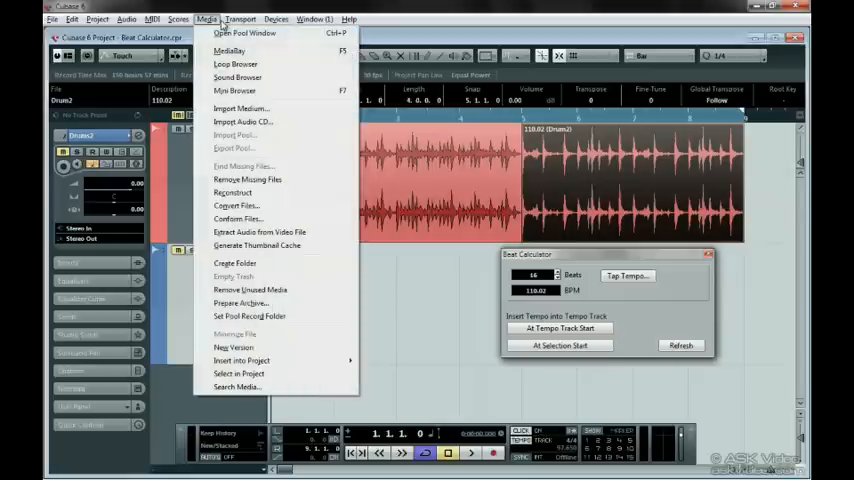
# Show the Pool window listing the Drum1 and Drum2 audio clips
pyautogui.click(244, 33)
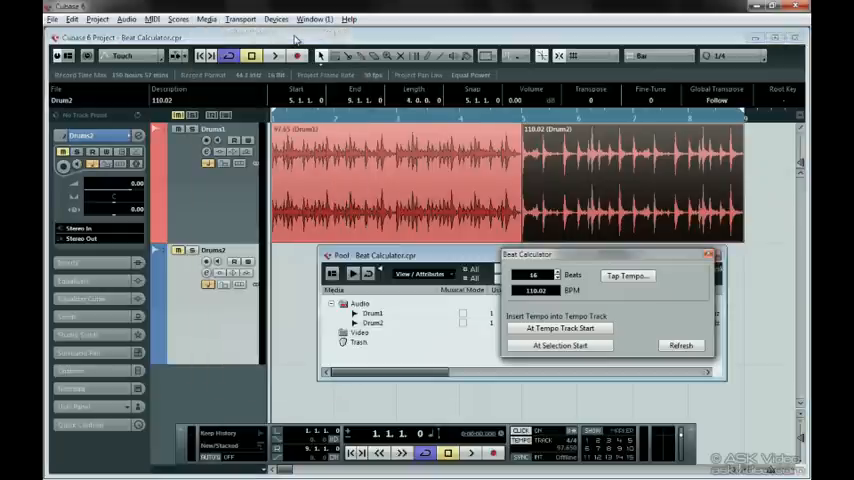